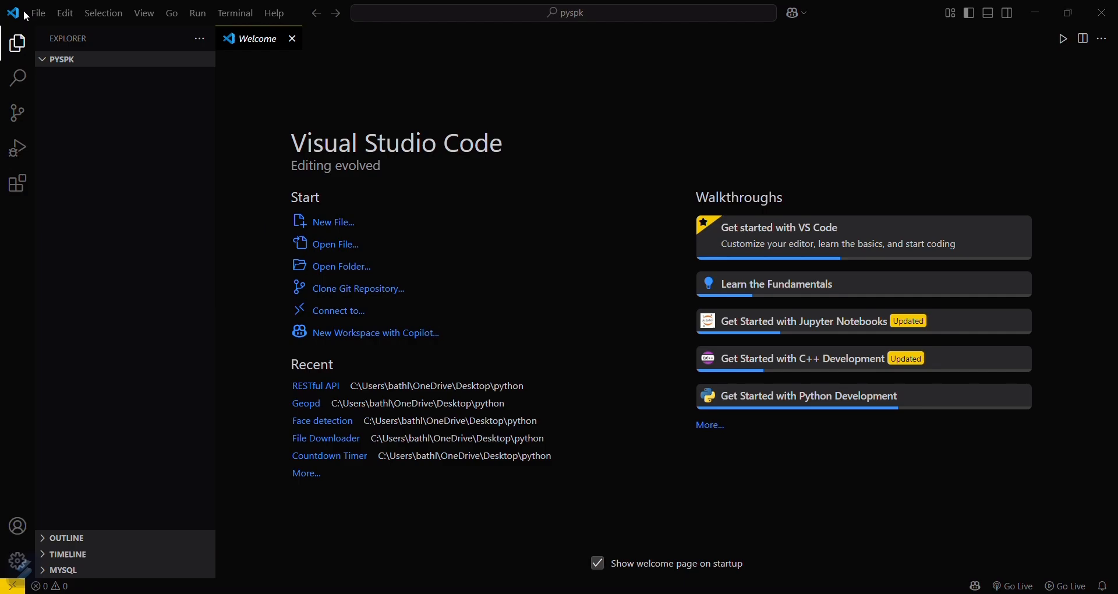
# Start choosing a different folder from the File menu, then cancel and stay in pyspk.
pyautogui.click(37, 12)
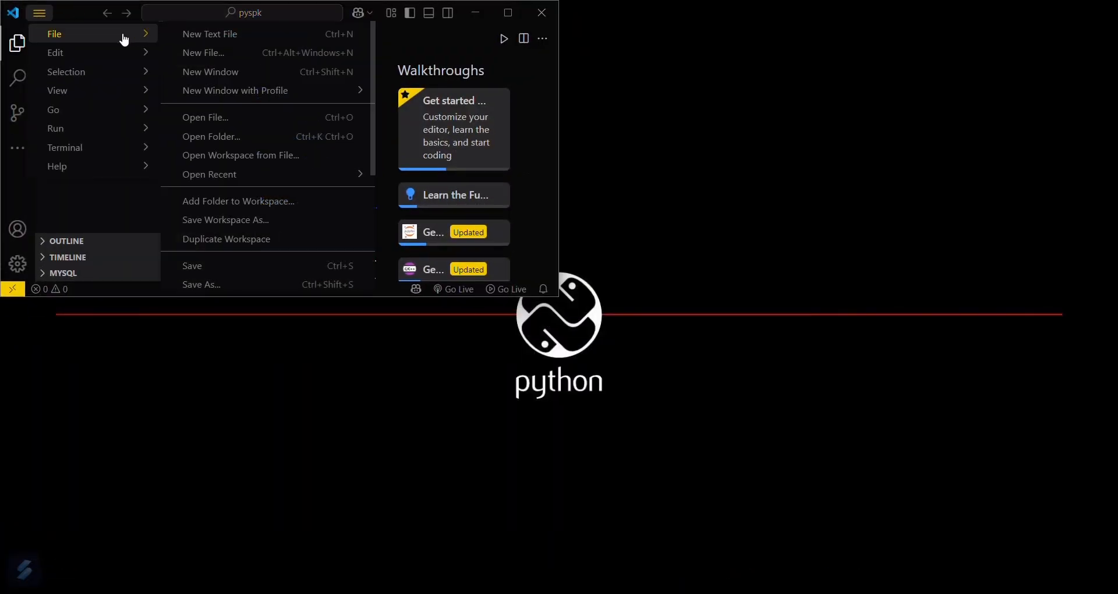
pyautogui.moveTo(235, 136)
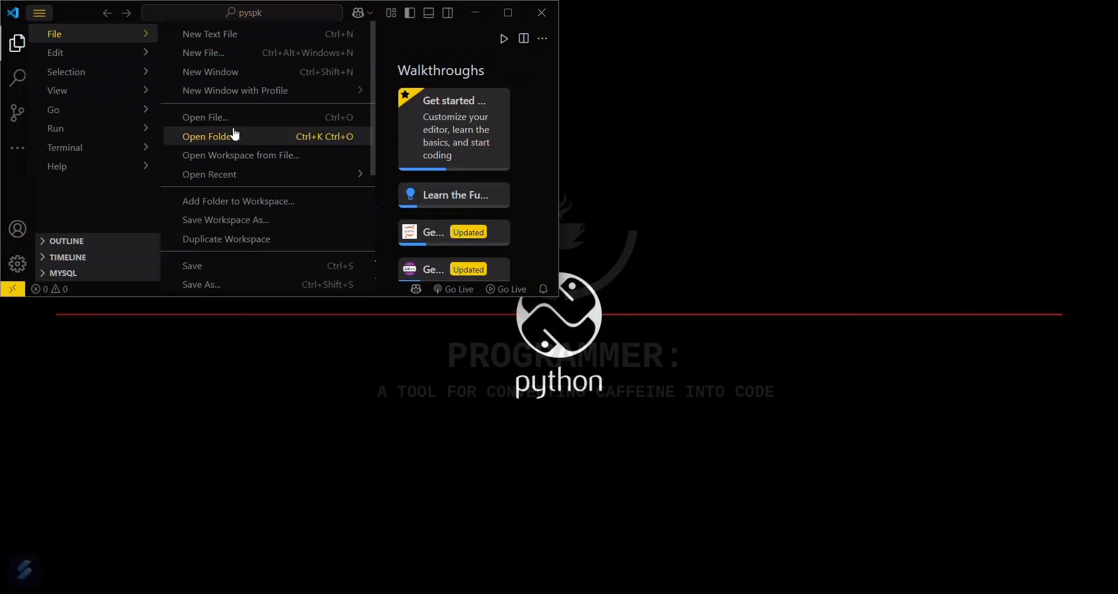
pyautogui.click(209, 136)
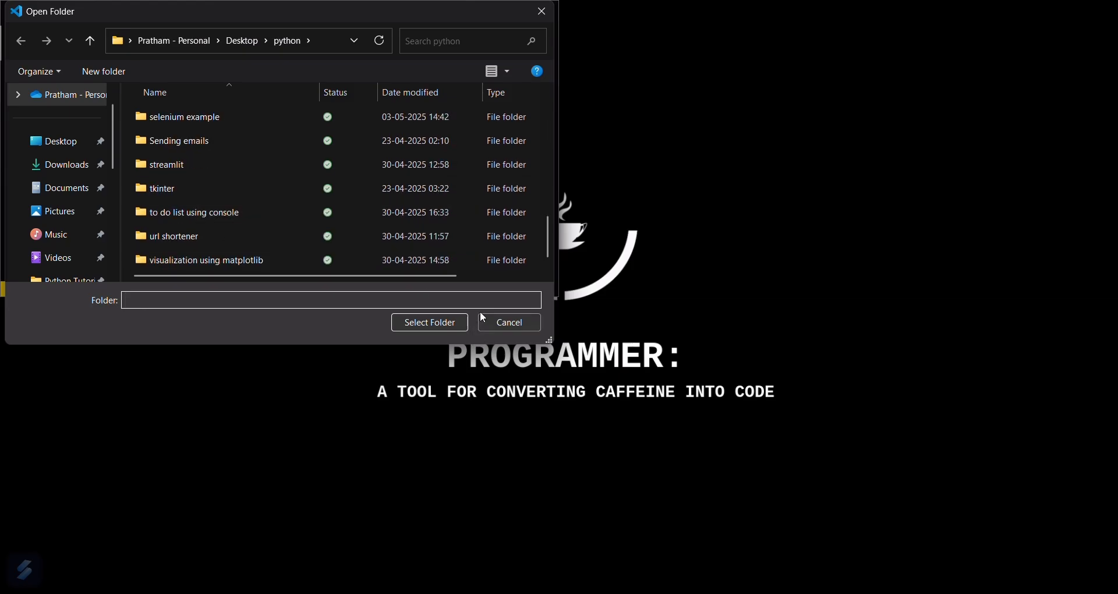
pyautogui.click(509, 322)
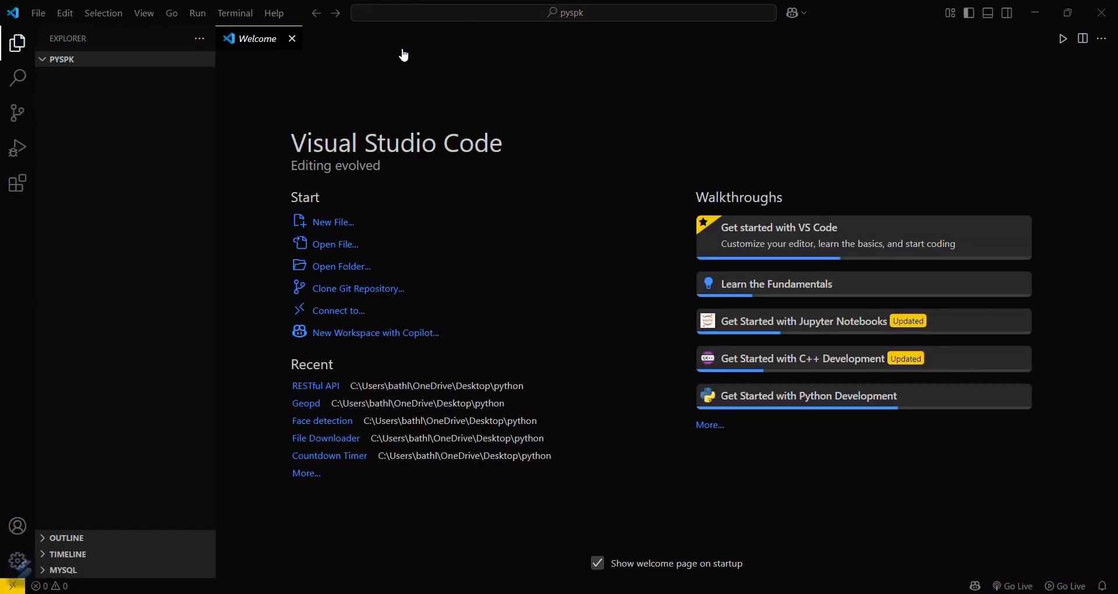
# Create a new file app.py in pyspk for the pygame aliens code.
pyautogui.click(147, 60)
pyautogui.write('app.pt')
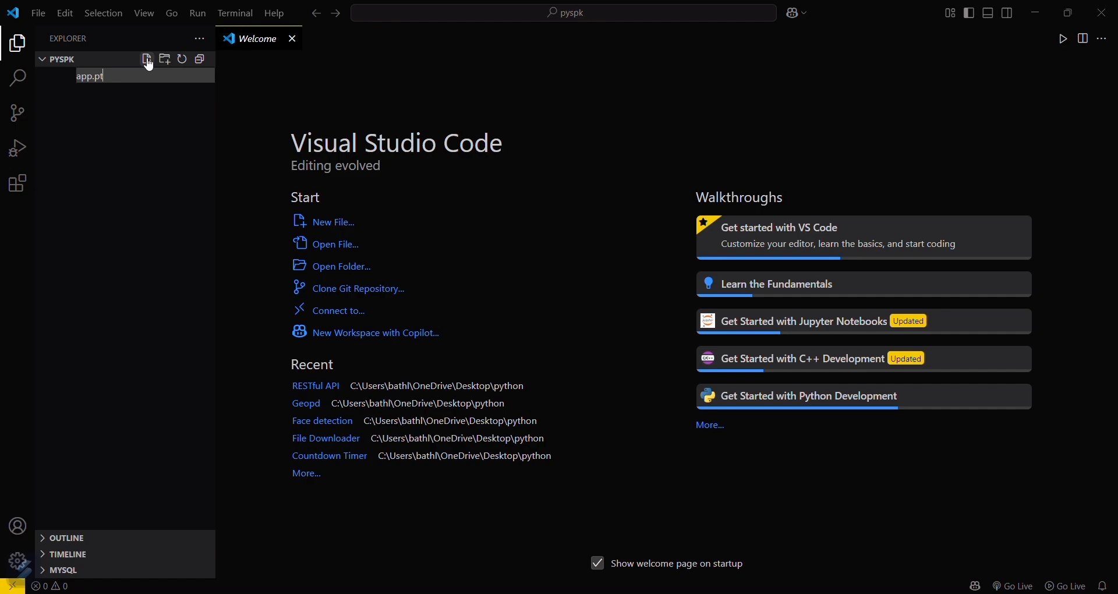
pyautogui.press('Enter')
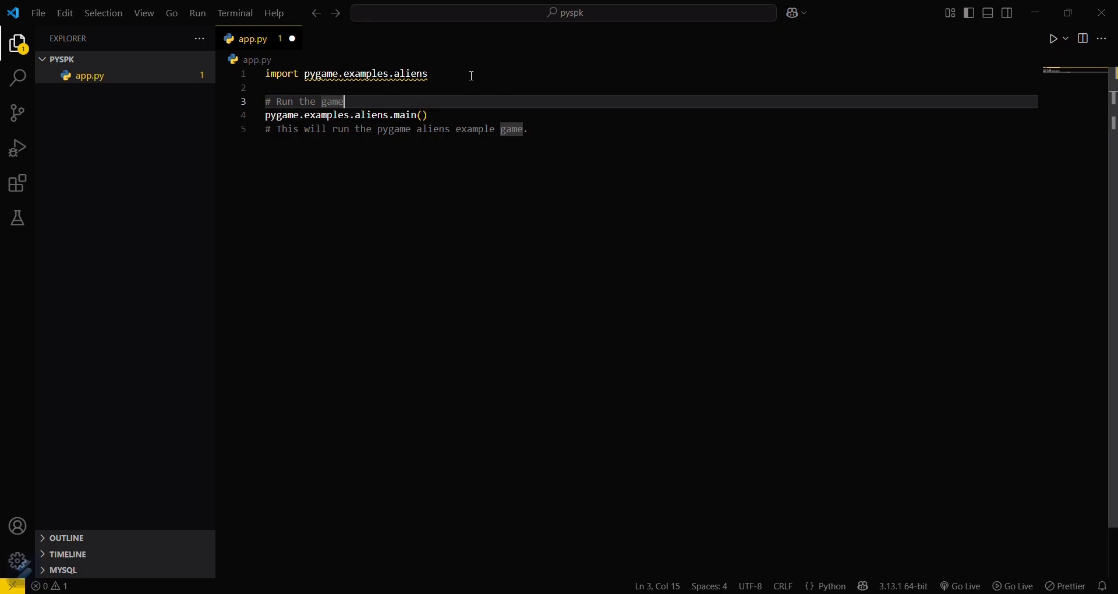
# Run python app.py in the integrated terminal, hitting a missing pygame module error.
pyautogui.click(234, 13)
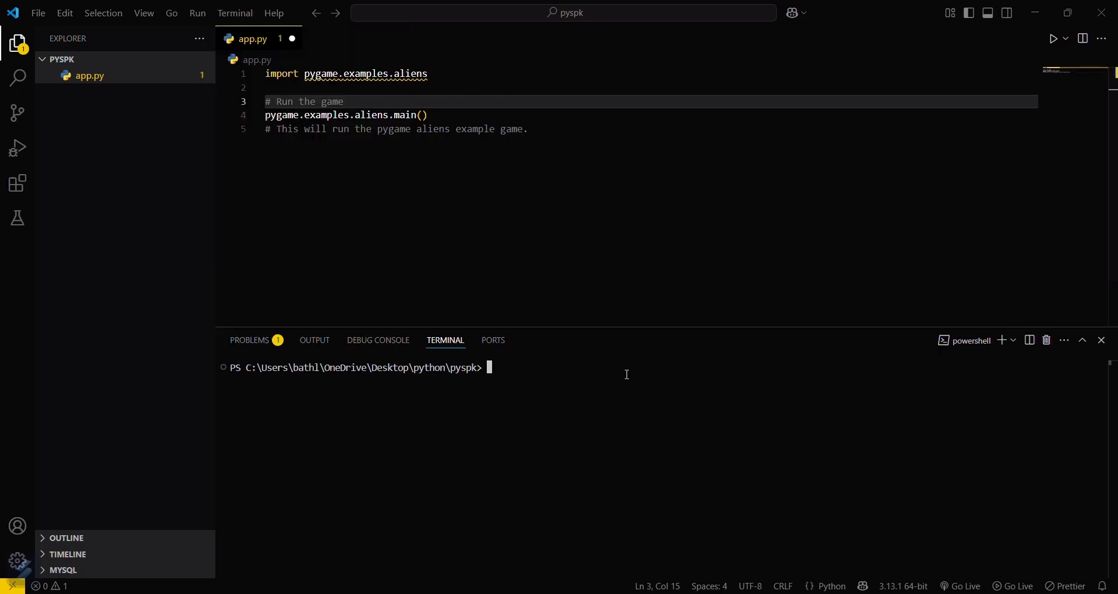
pyautogui.write('python app.py')
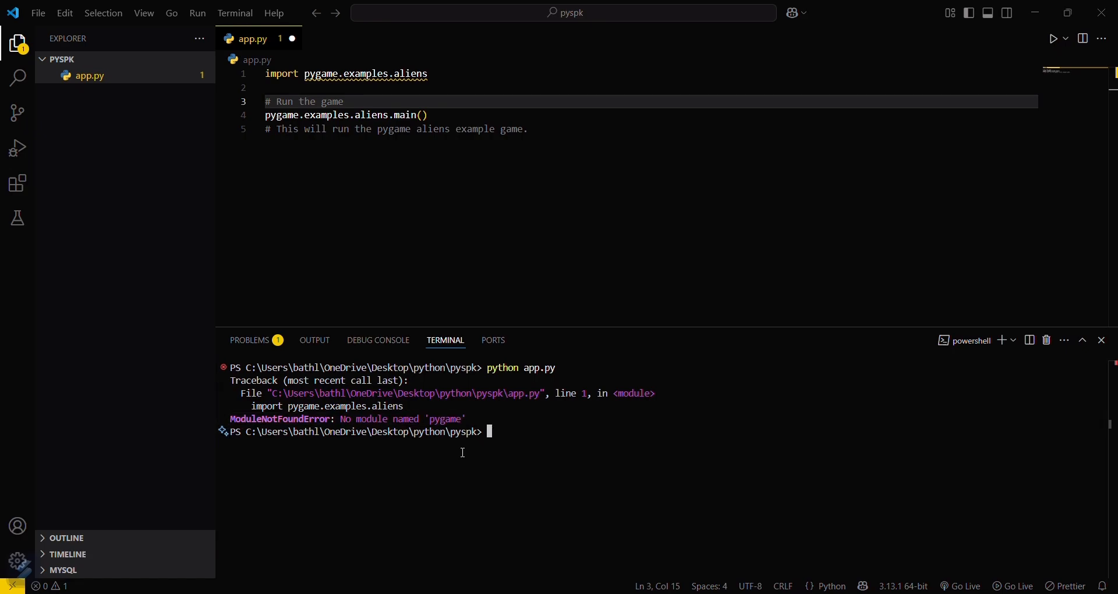
pyautogui.write('pip install')
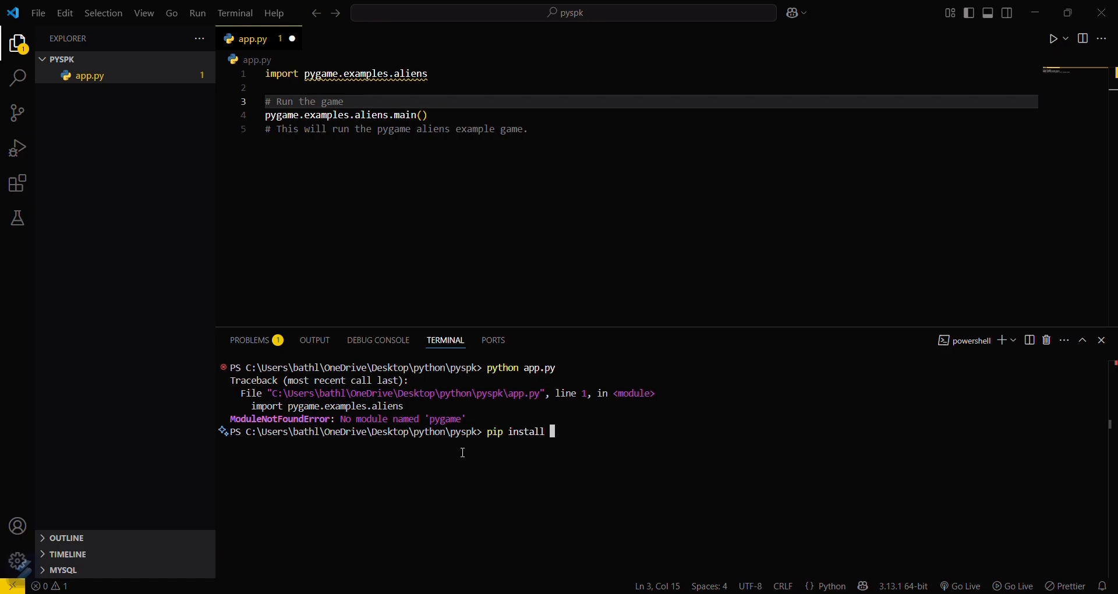
# Install pygame 2.6.1 via pip install pygame in the terminal.
pyautogui.write('pygame')
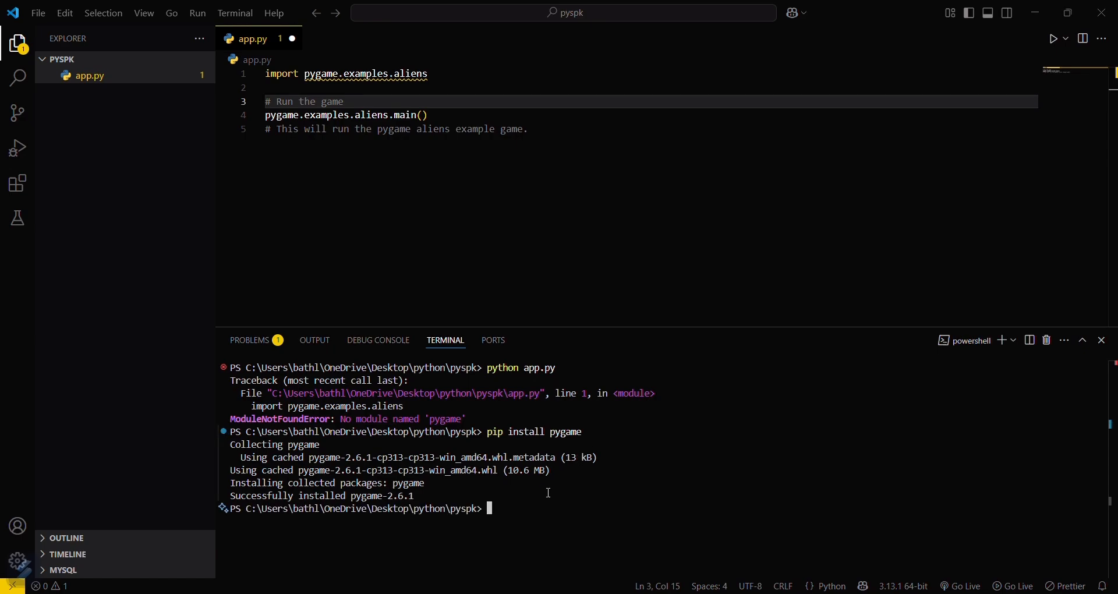
pyautogui.moveTo(239, 148)
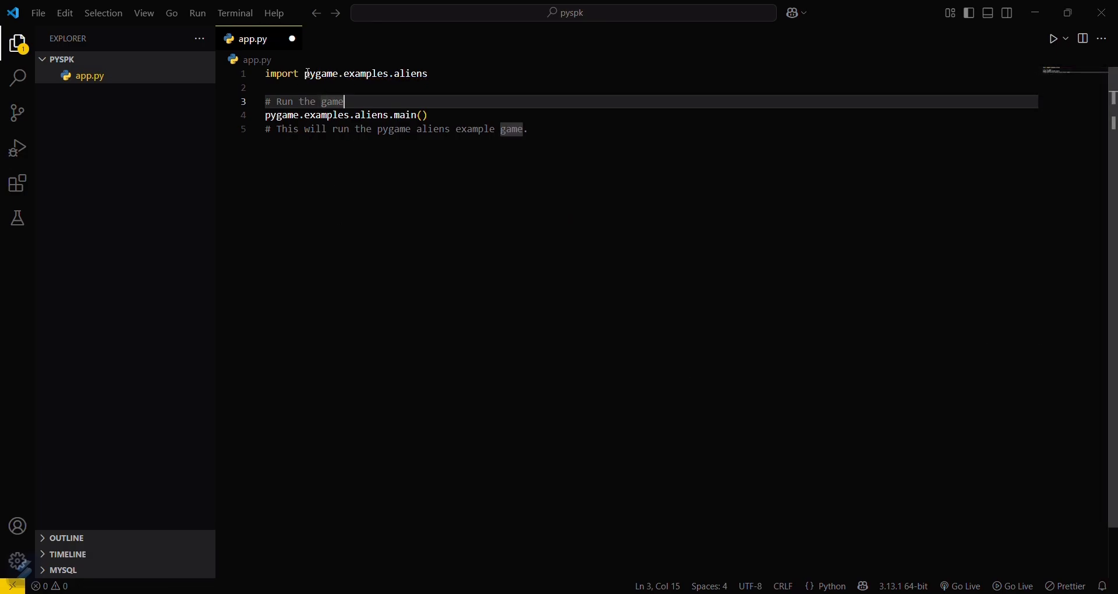
# Run python app.py in a new terminal, play the Pygame Aliens game, then close it.
pyautogui.click(234, 13)
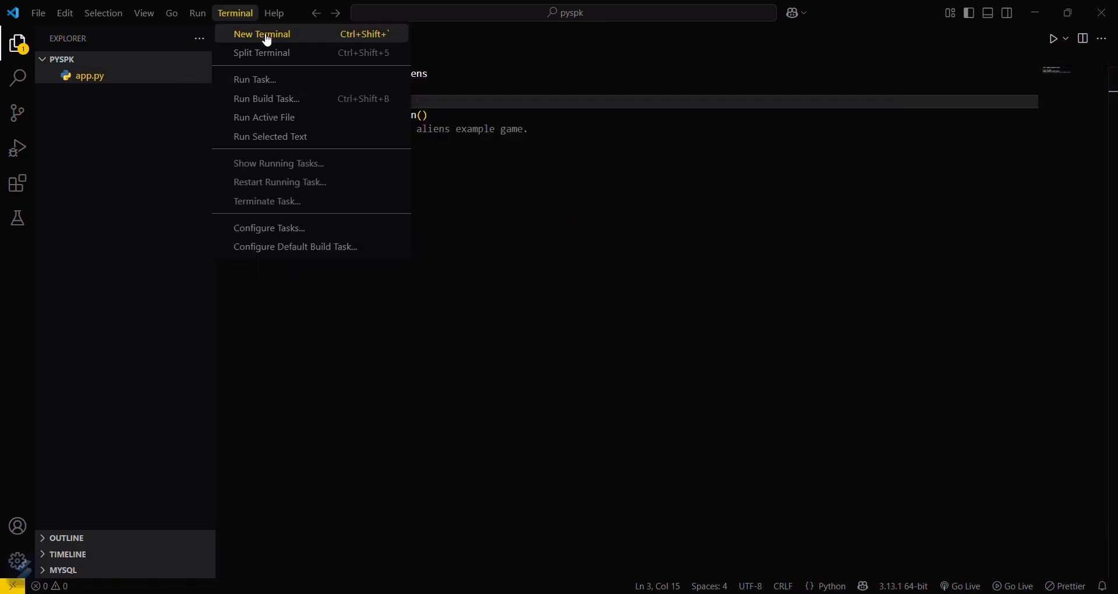
pyautogui.click(262, 34)
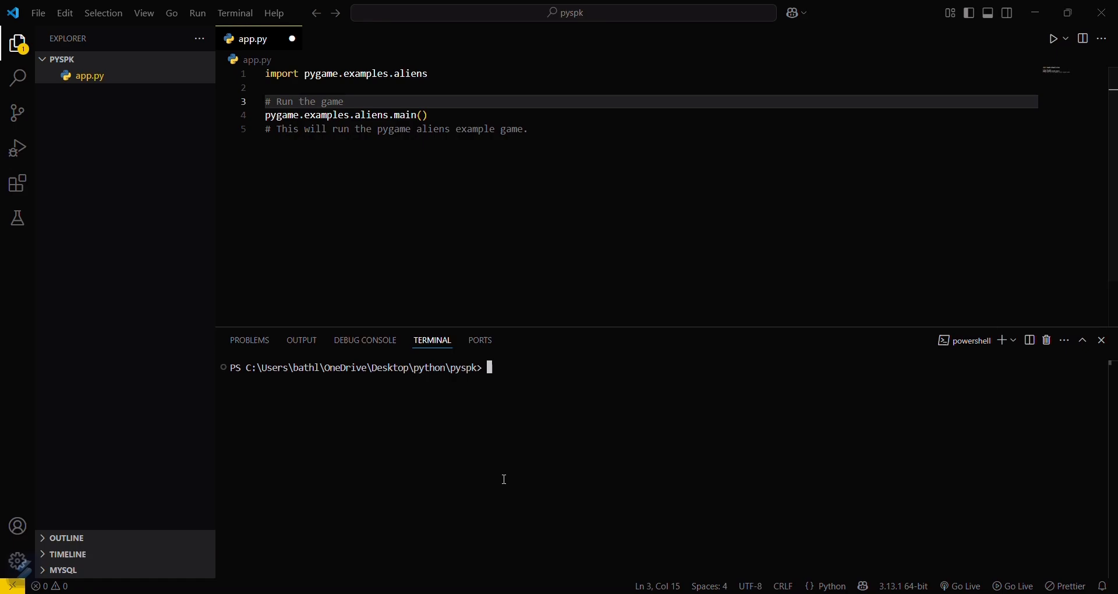
pyautogui.write('python')
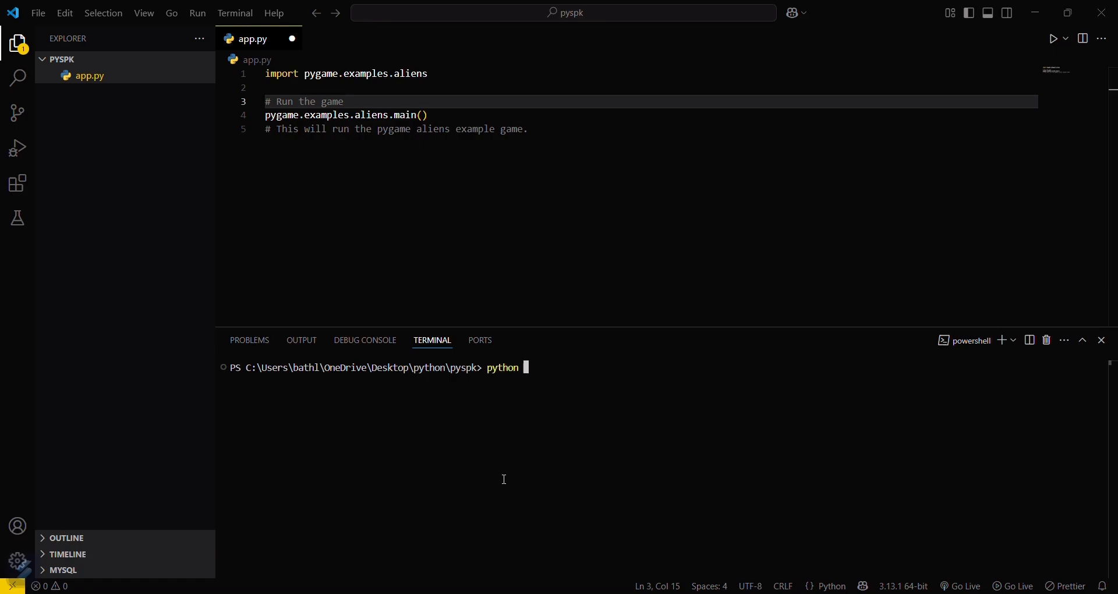
pyautogui.write('app')
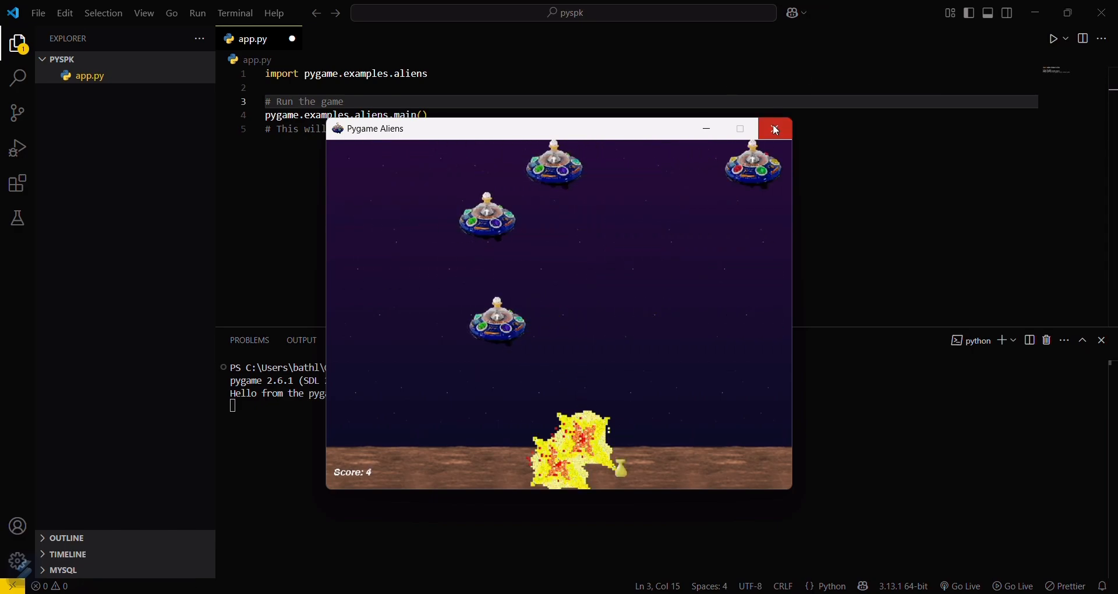
pyautogui.click(774, 129)
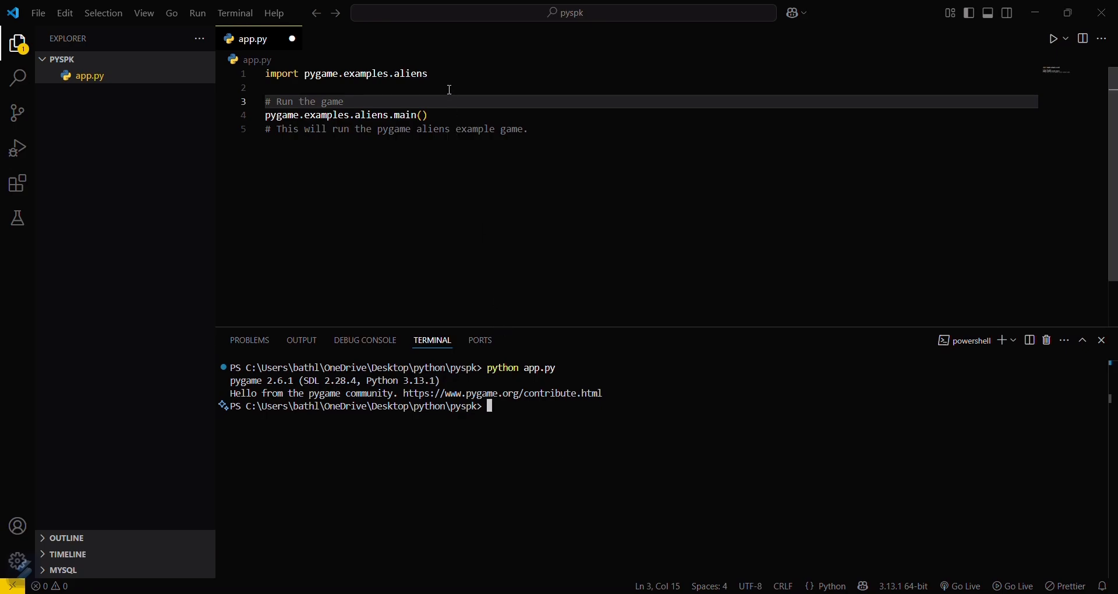
pyautogui.moveTo(485, 28)
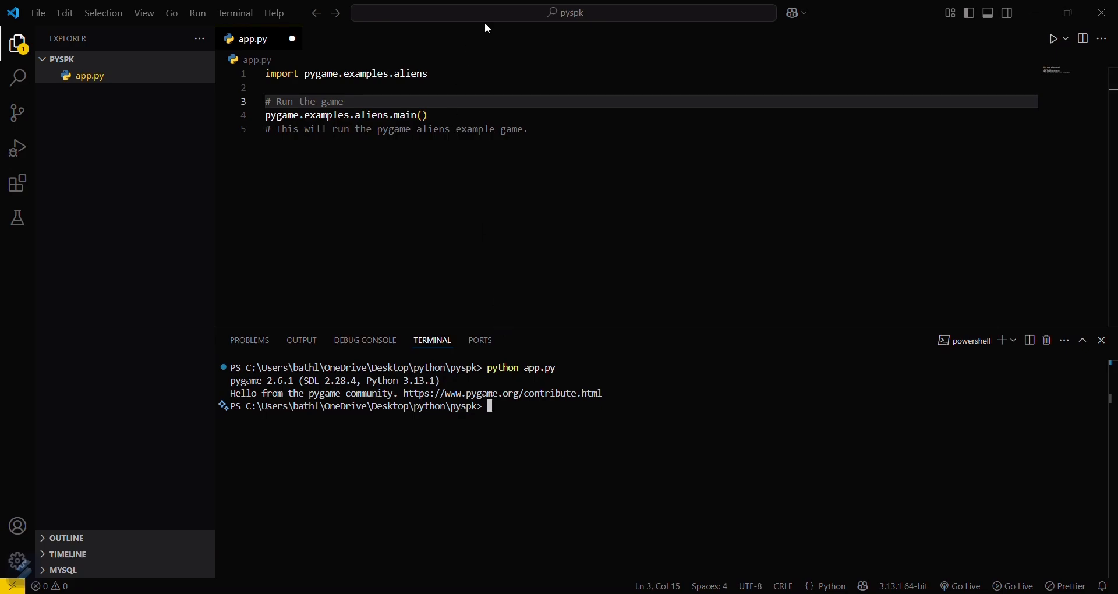
pyautogui.moveTo(522, 28)
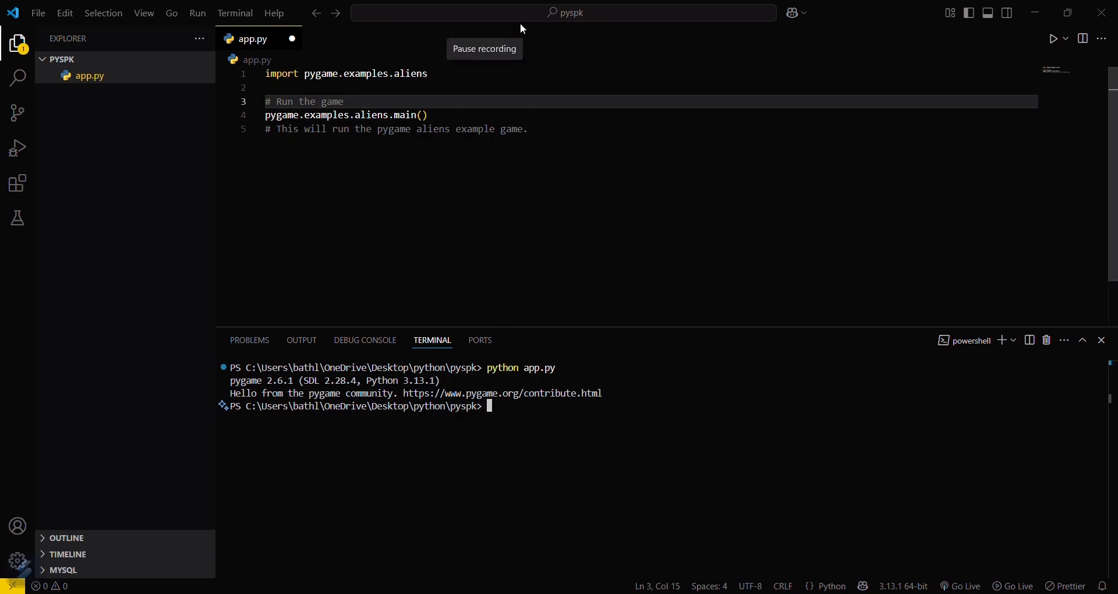